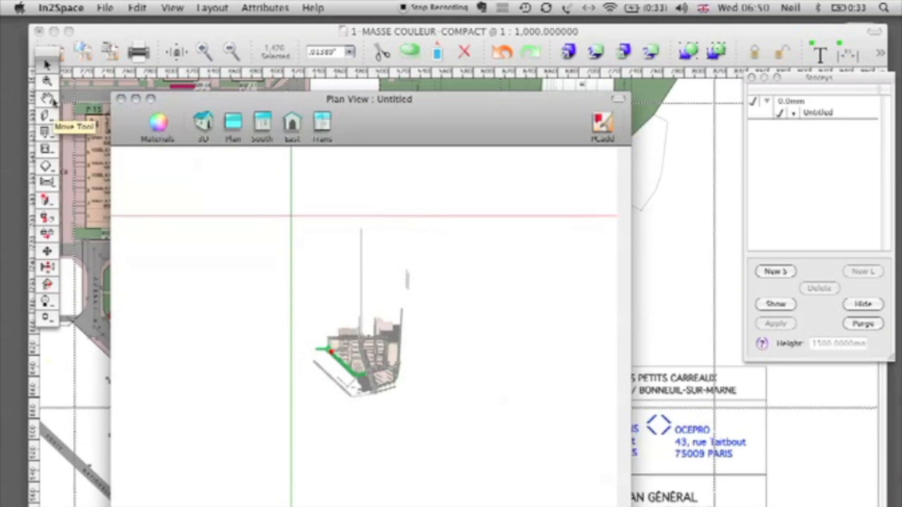
- Bring up the In2Space website's Tutorials menu from the PowerCAD plan view
{"action": "left_click", "coordinate": [203, 122]}
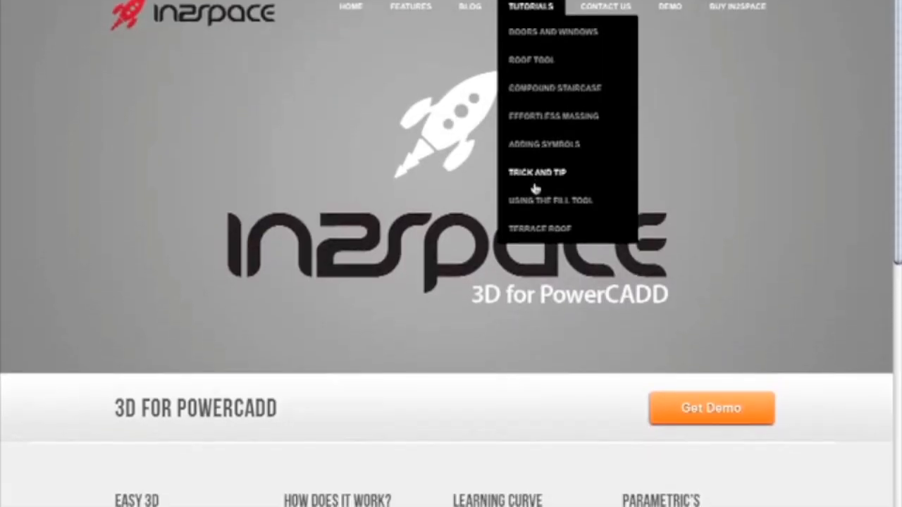
- Go to the Trick and Tip tutorial page and play the Using the Fill Tool video
{"action": "left_click", "coordinate": [534, 172]}
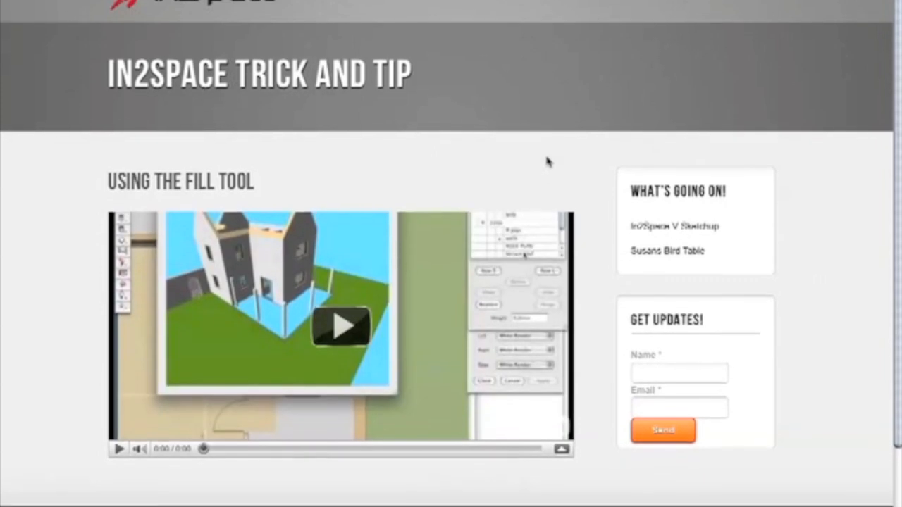
{"action": "scroll", "scroll_direction": "down", "scroll_amount": 3}
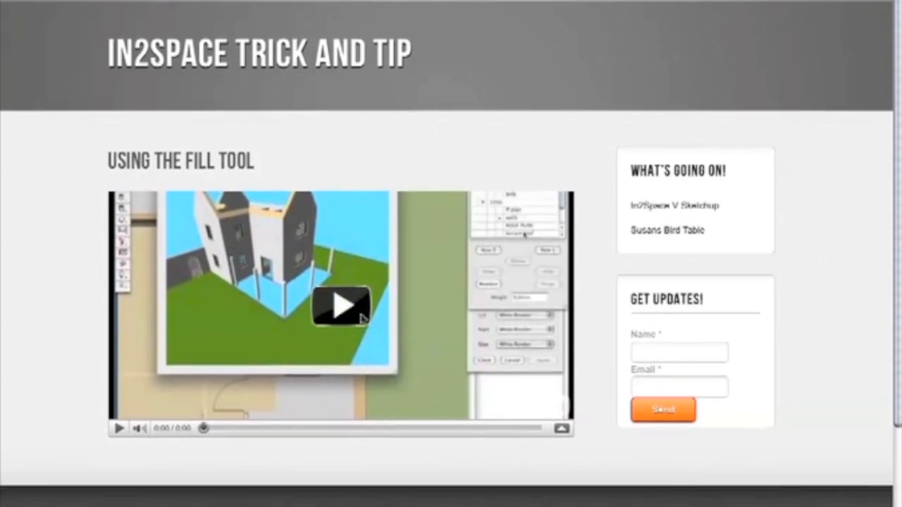
{"action": "left_click", "coordinate": [341, 313]}
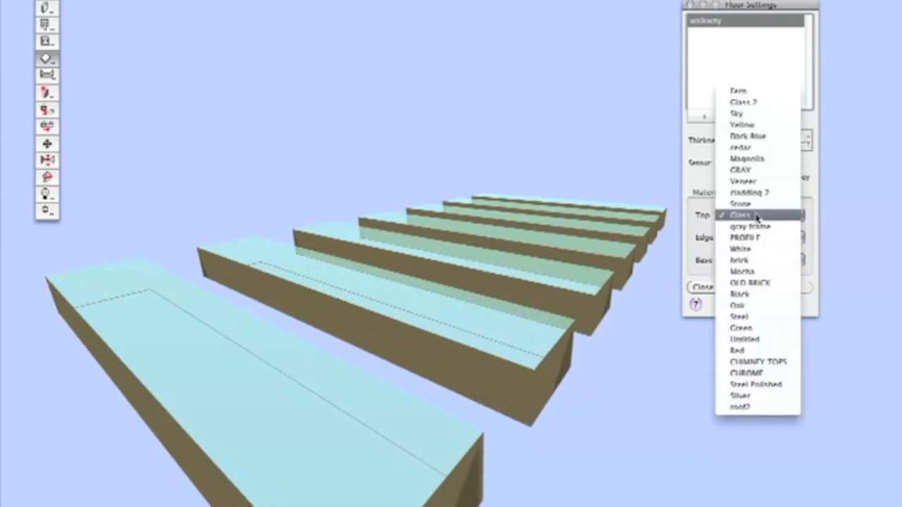
- Give the walkway slabs an OLD BRICK top material and apply the floor settings
{"action": "left_click", "coordinate": [747, 282]}
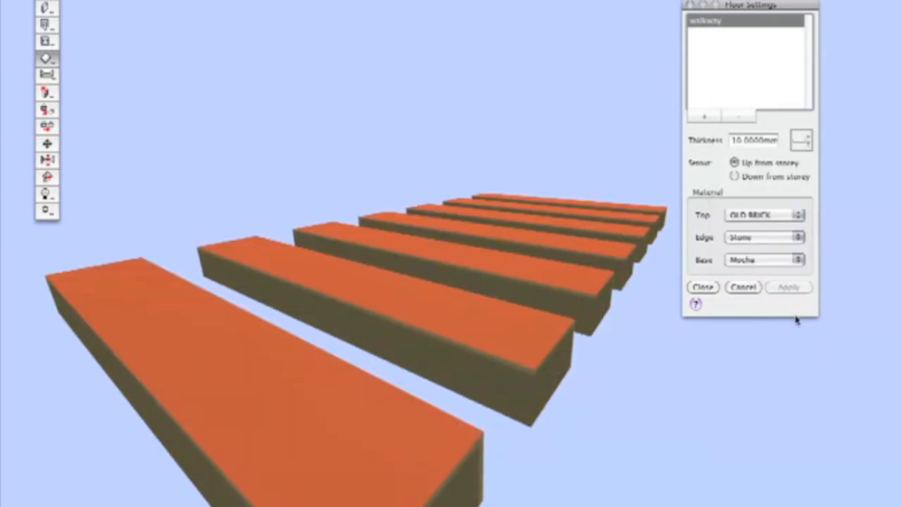
{"action": "mouse_move", "coordinate": [734, 163]}
{"action": "type", "text": "1.0000"}
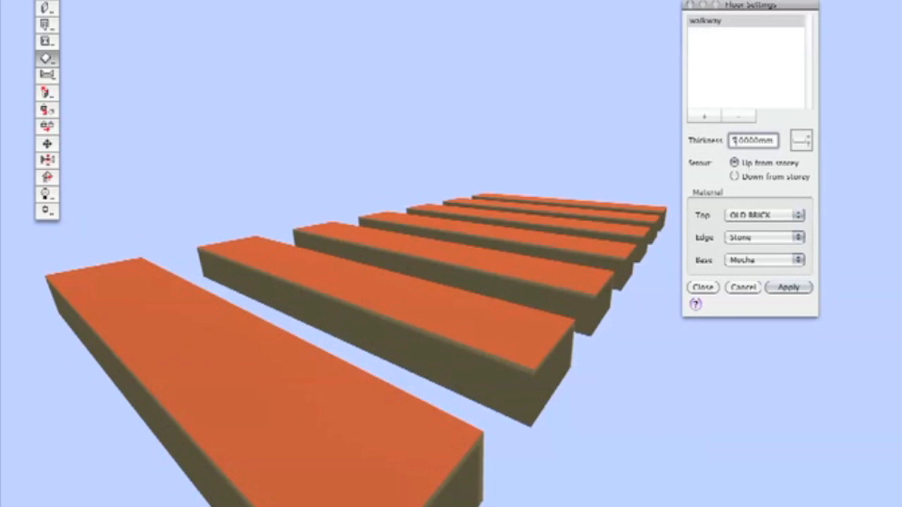
{"action": "left_click", "coordinate": [795, 287]}
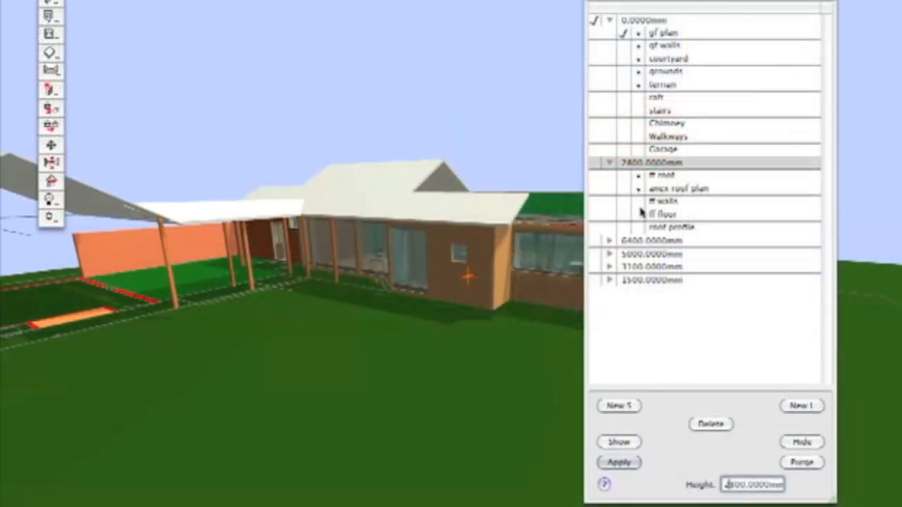
- Show the ff walls layer of the 2800mm storey so the upper walls appear in 3D
{"action": "left_click", "coordinate": [674, 226]}
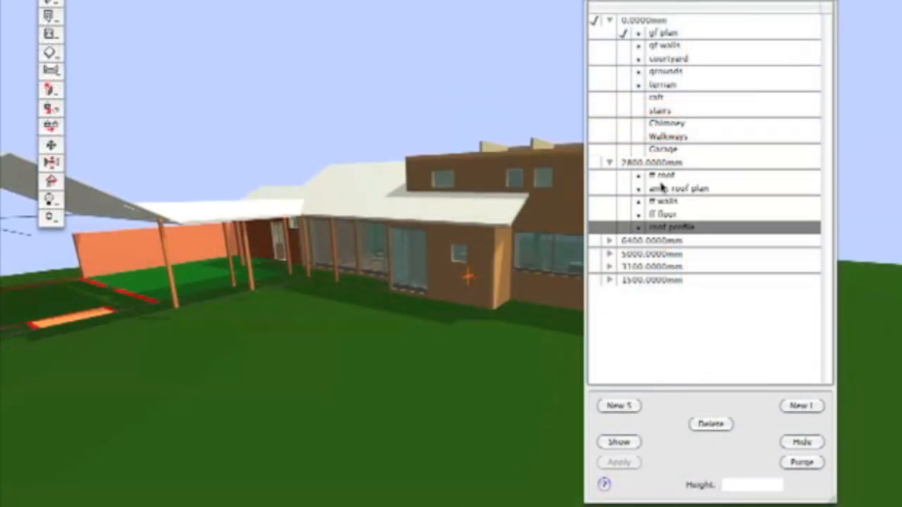
{"action": "left_click", "coordinate": [648, 162]}
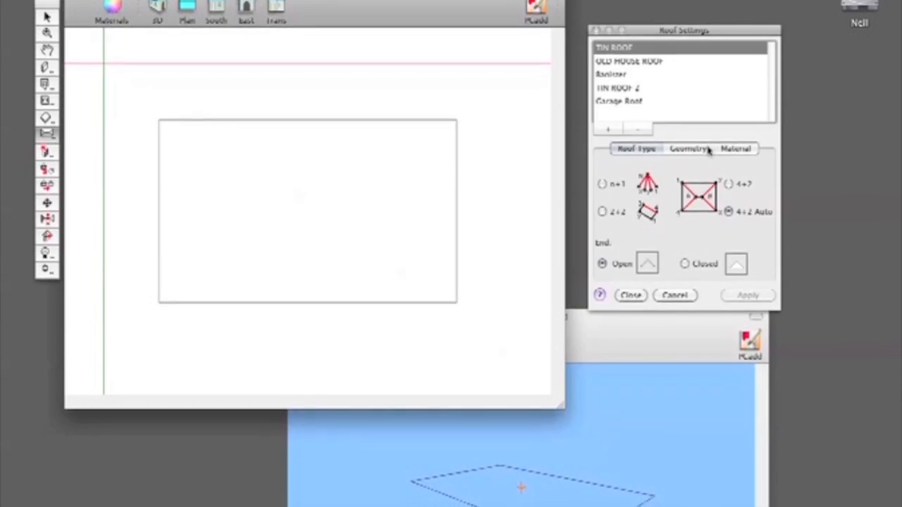
- View the roof's Geometry settings with its thickness and 30.00 height by gradient
{"action": "left_click", "coordinate": [688, 149]}
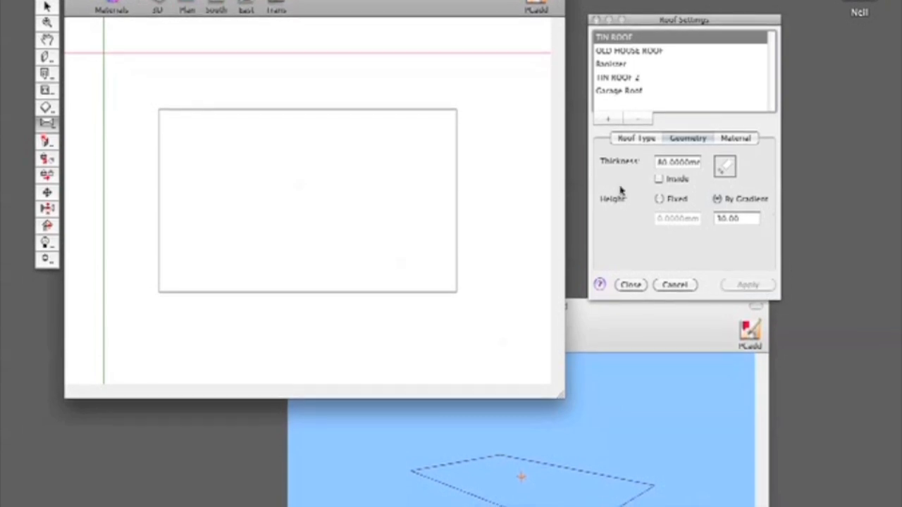
{"action": "left_click", "coordinate": [634, 138]}
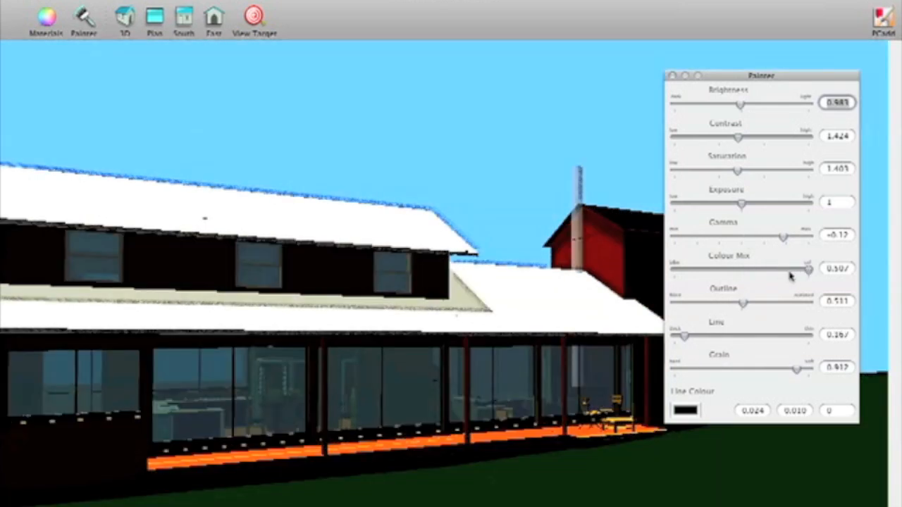
- Drop the Painter Colour Mix to 0 for a pencil sketch and orbit around the house
{"action": "left_click_drag", "start_coordinate": [806, 269], "coordinate": [674, 269]}
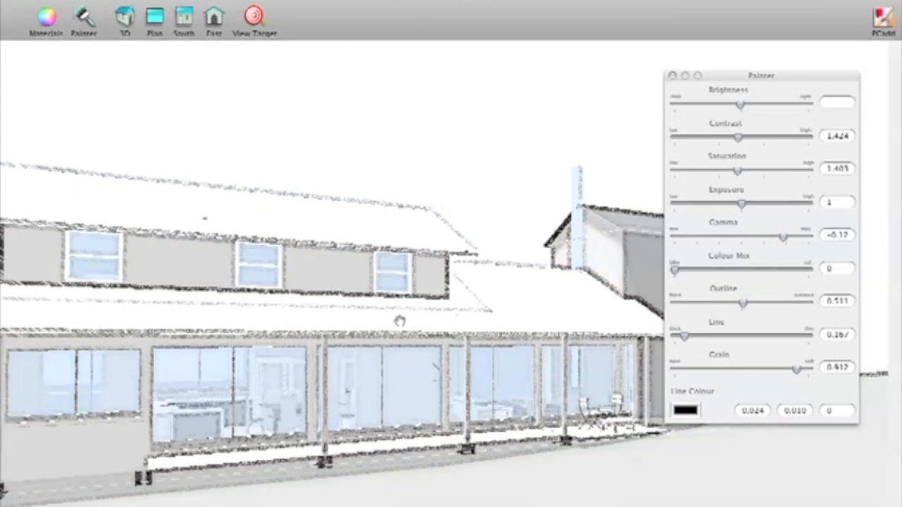
{"action": "left_click_drag", "start_coordinate": [394, 321], "coordinate": [282, 268]}
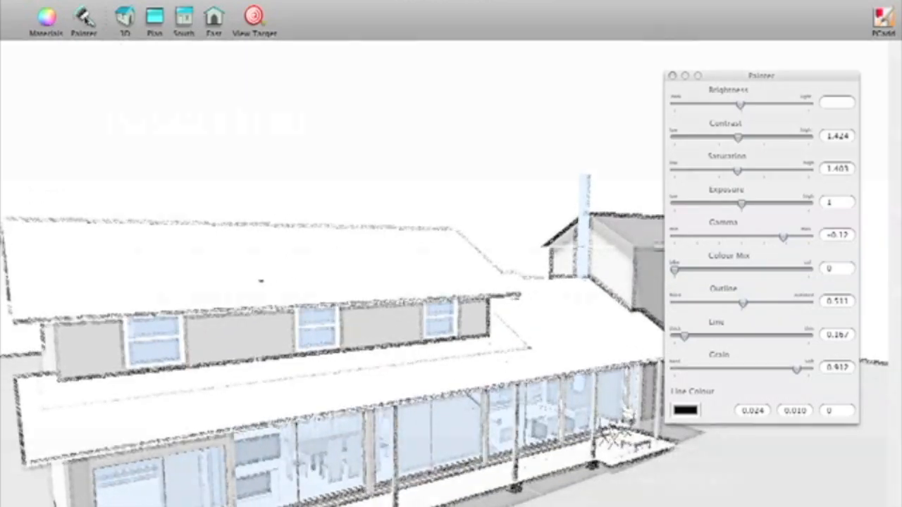